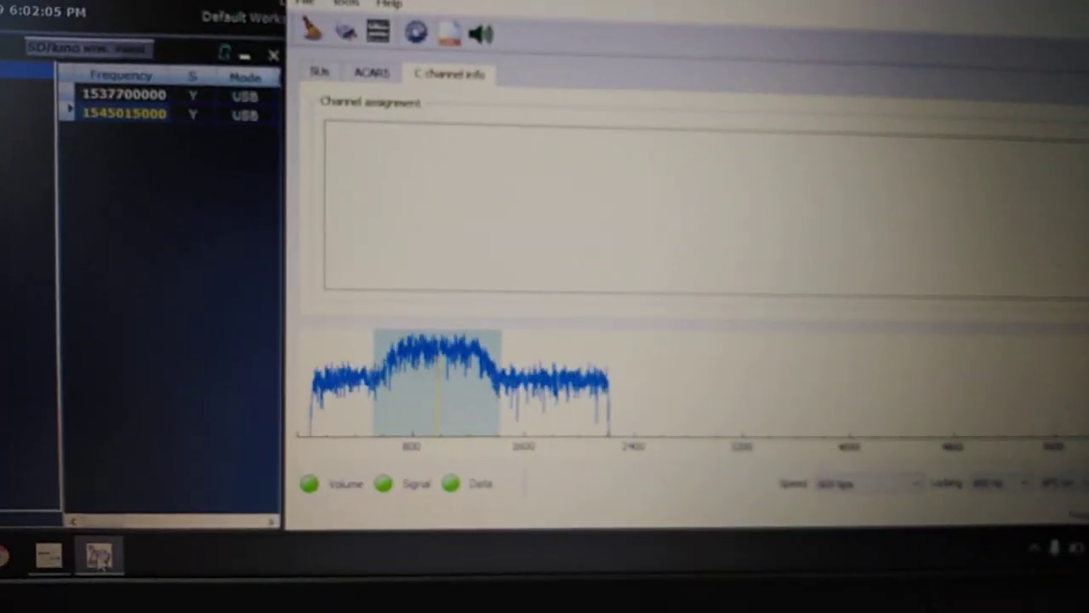
# - Check the ACARS startup log, then view the SU frames with their Bad CRC entries
pyautogui.click(389, 102)
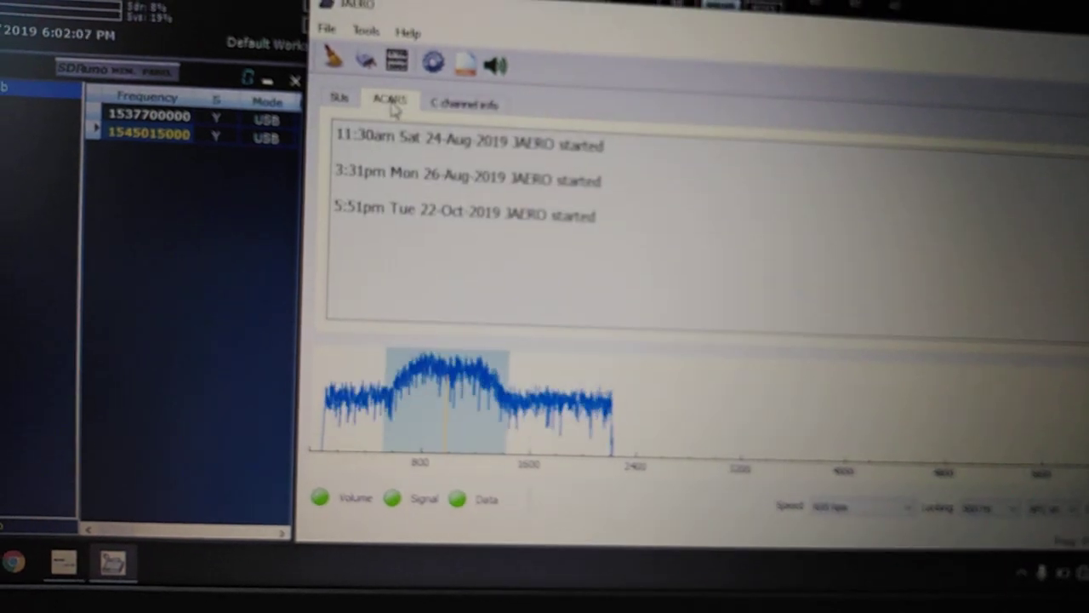
pyautogui.click(339, 98)
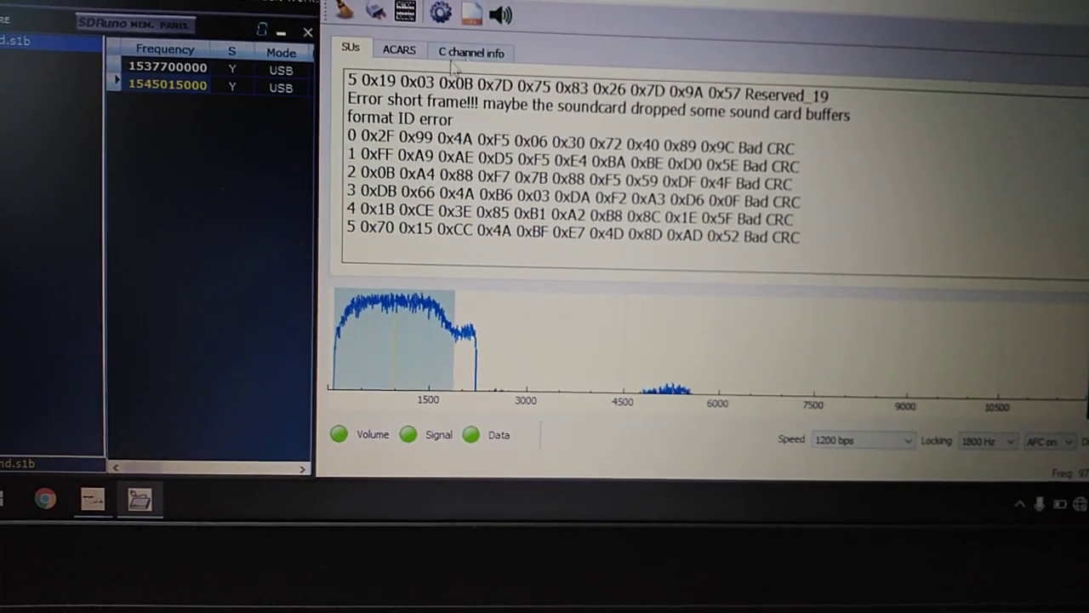
# - Glance at channel info, then return to the SU log showing User_data and acknowledgement-request frames
pyautogui.click(470, 52)
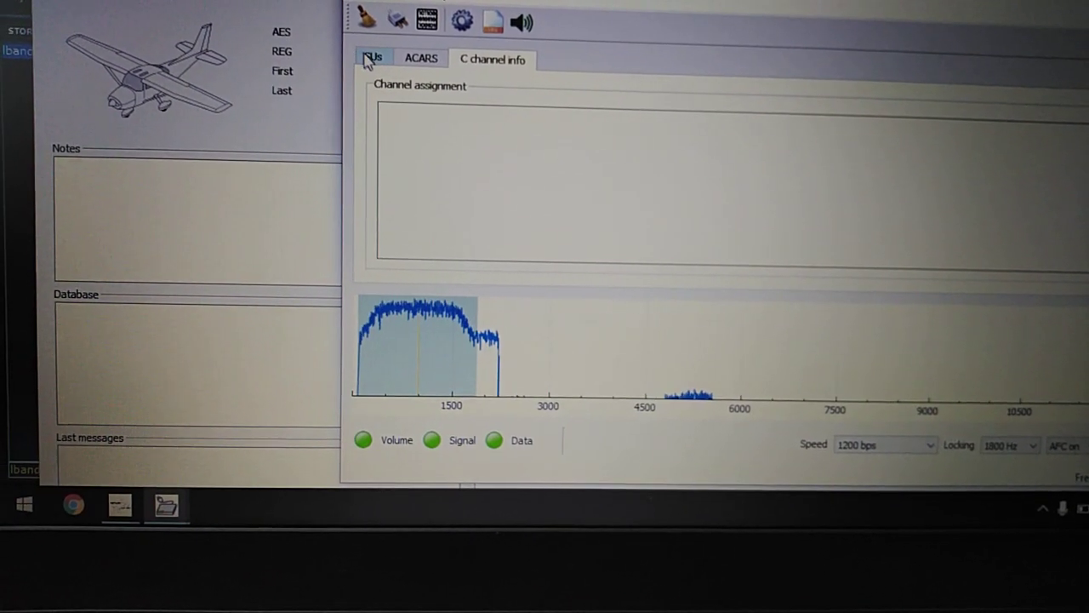
pyautogui.click(372, 58)
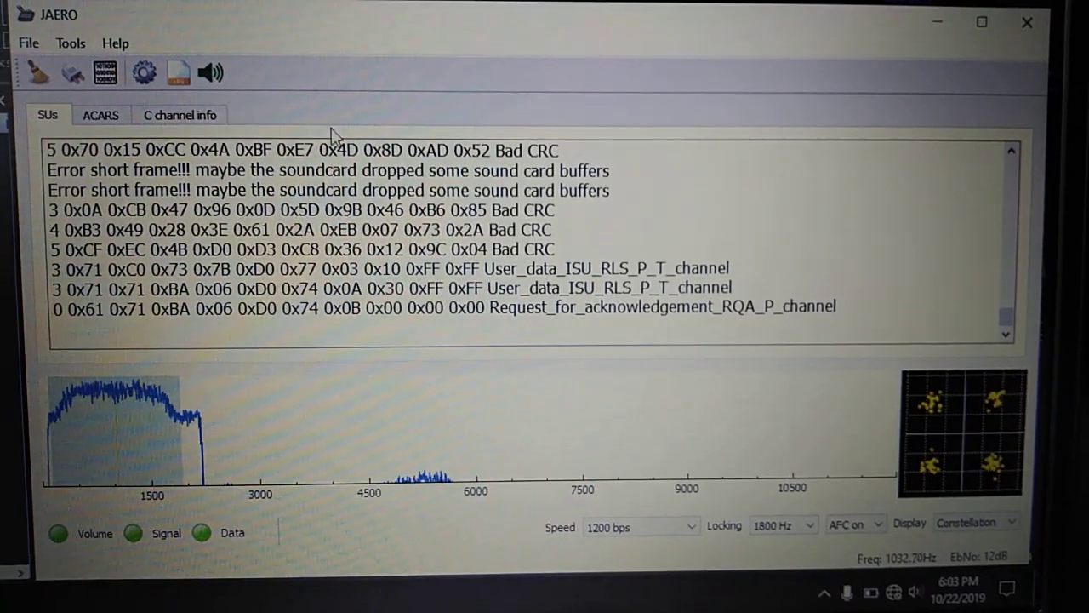
# - Open the heard-aircraft log listing C0737B (CGRTA) and 71BA06 (HL7206)
pyautogui.click(101, 115)
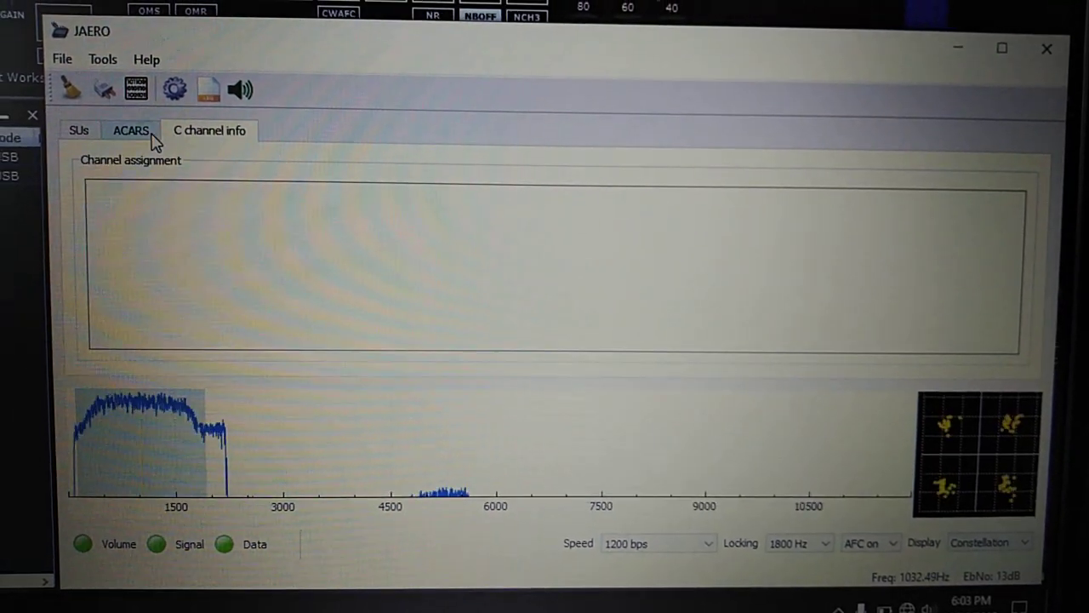
pyautogui.click(130, 131)
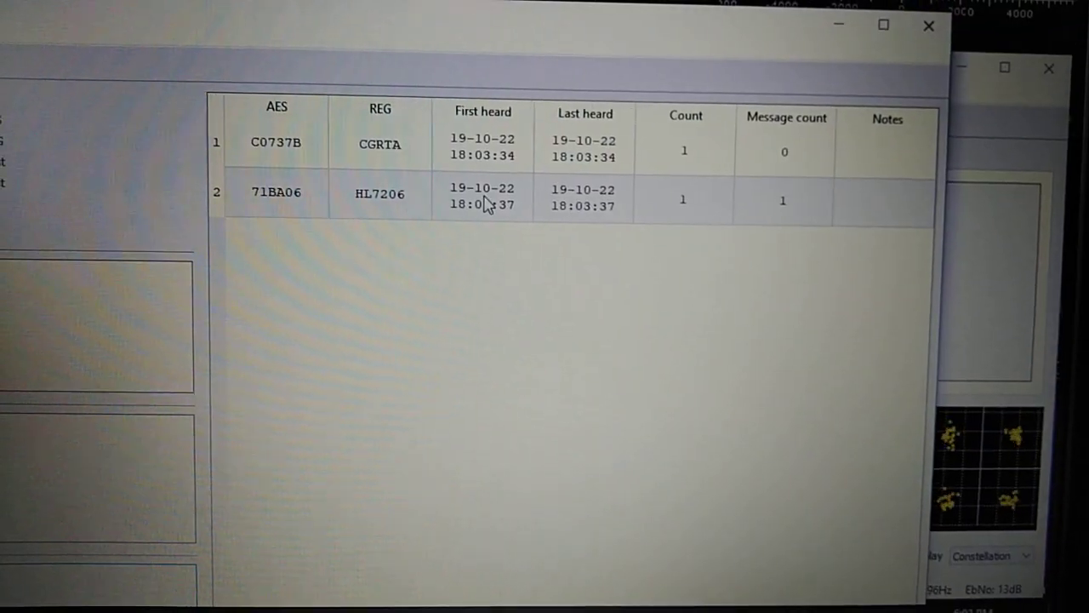
# - Inspect aircraft C0737B, 71BA06 and C07F01, the Westjet Boeing 737-7CT
pyautogui.click(276, 142)
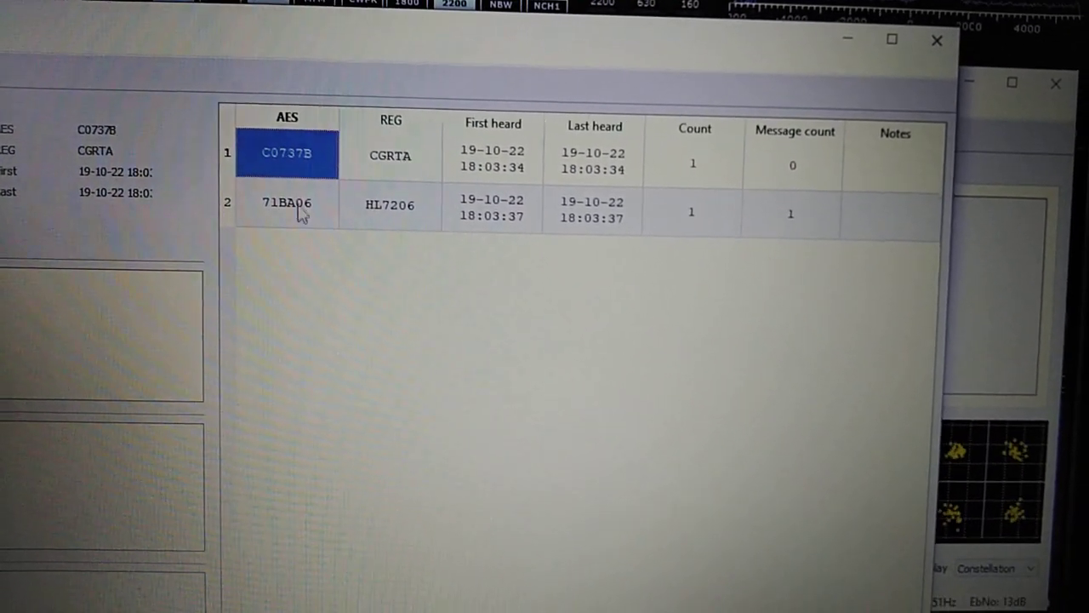
pyautogui.click(298, 213)
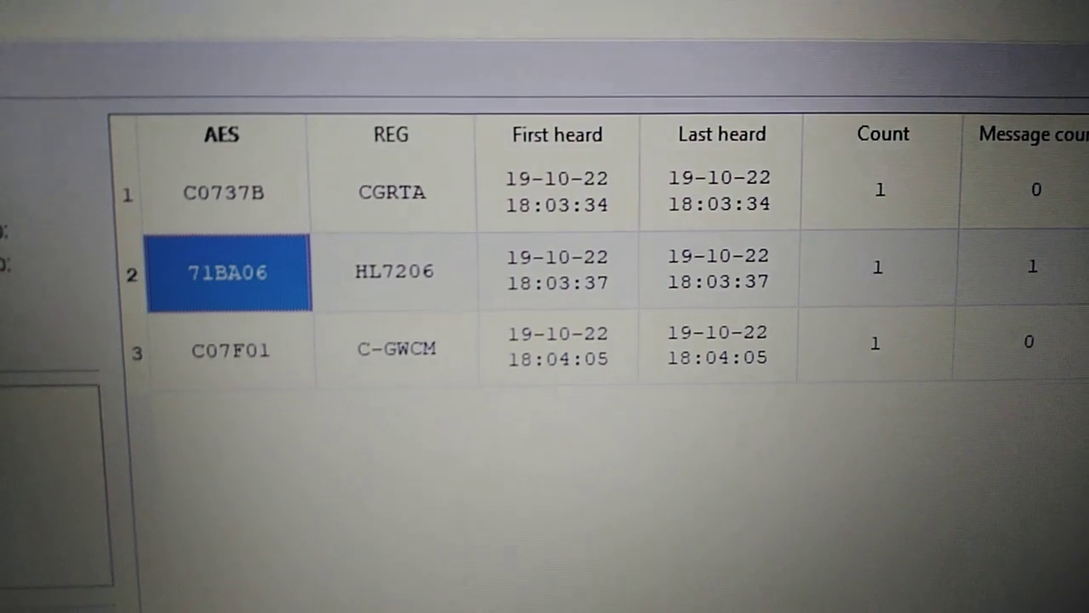
pyautogui.doubleClick(228, 271)
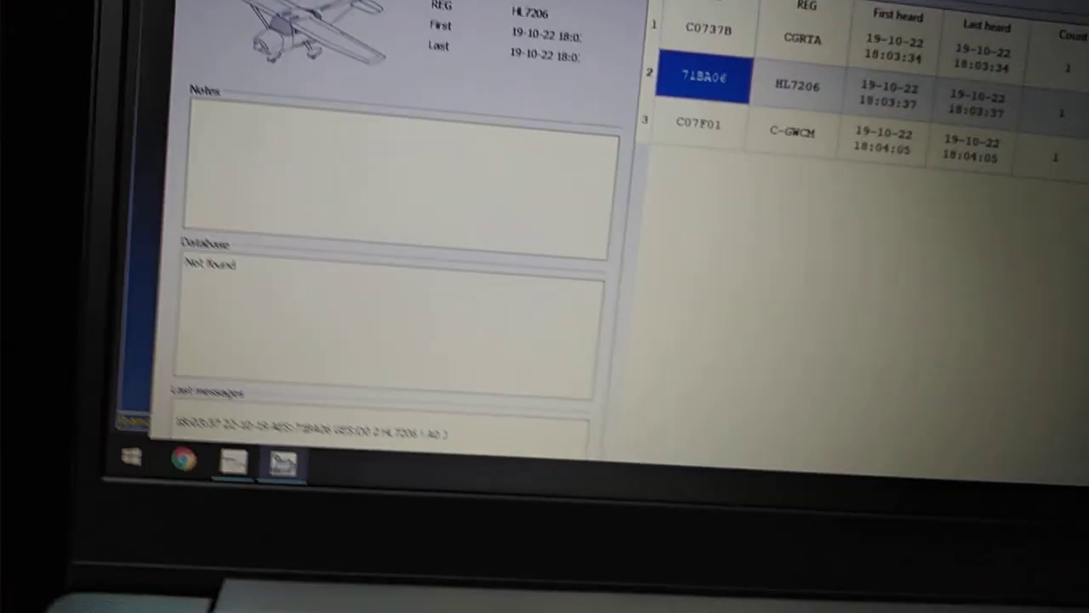
pyautogui.click(703, 128)
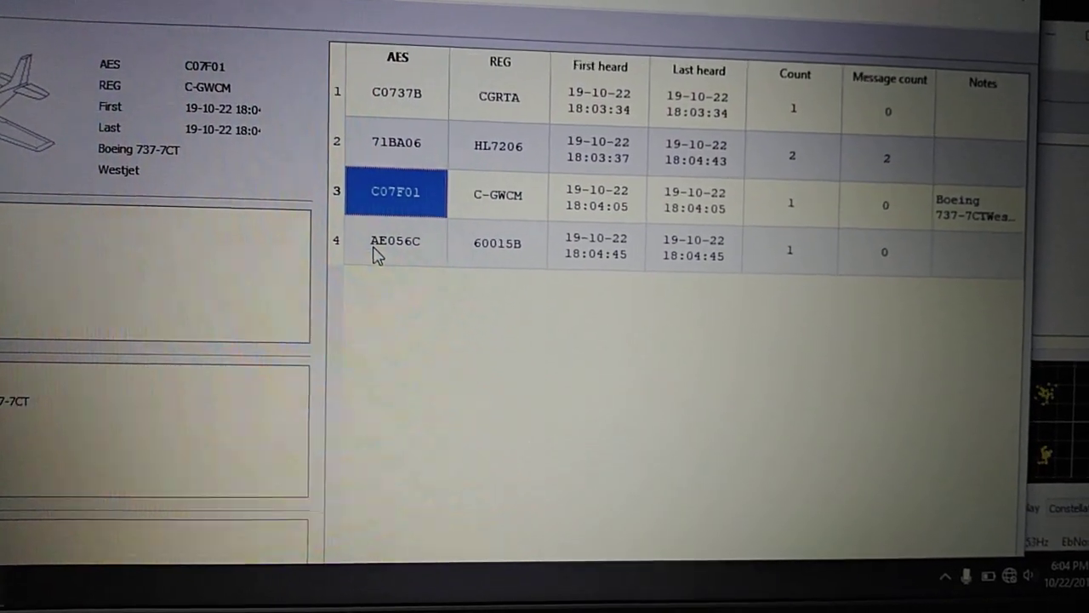
# - Return to the main window and view the SU log's acknowledgement and acknowledgement-request frames
pyautogui.click(395, 247)
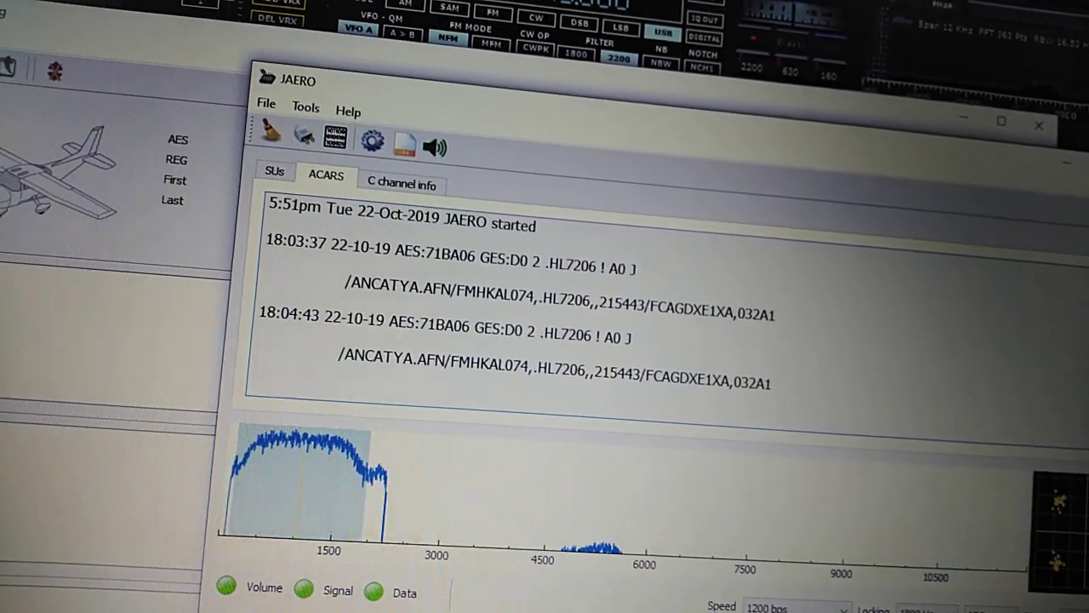
pyautogui.click(400, 185)
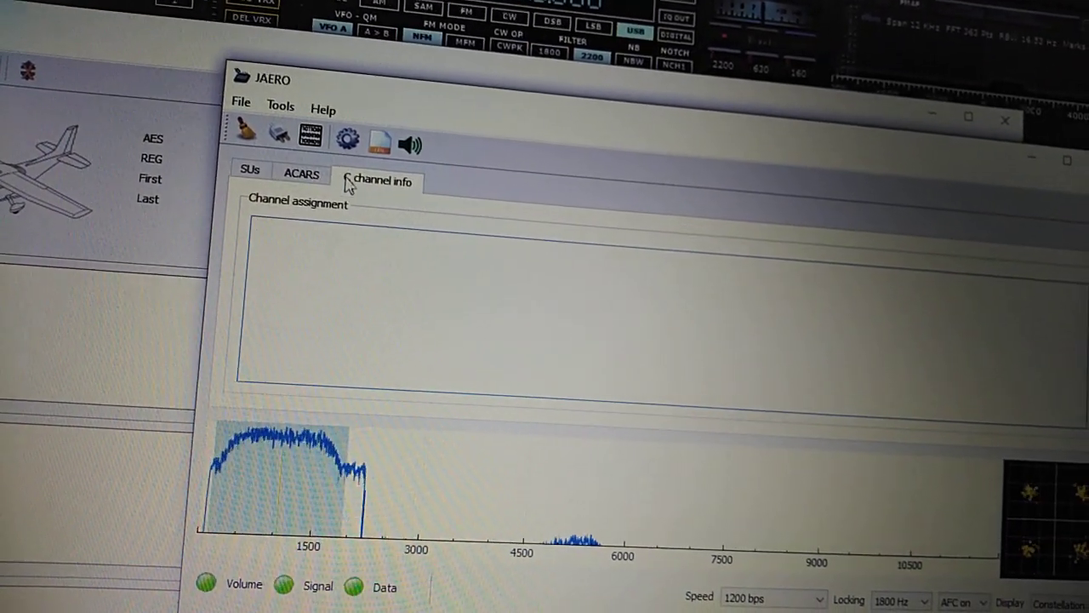
pyautogui.click(250, 170)
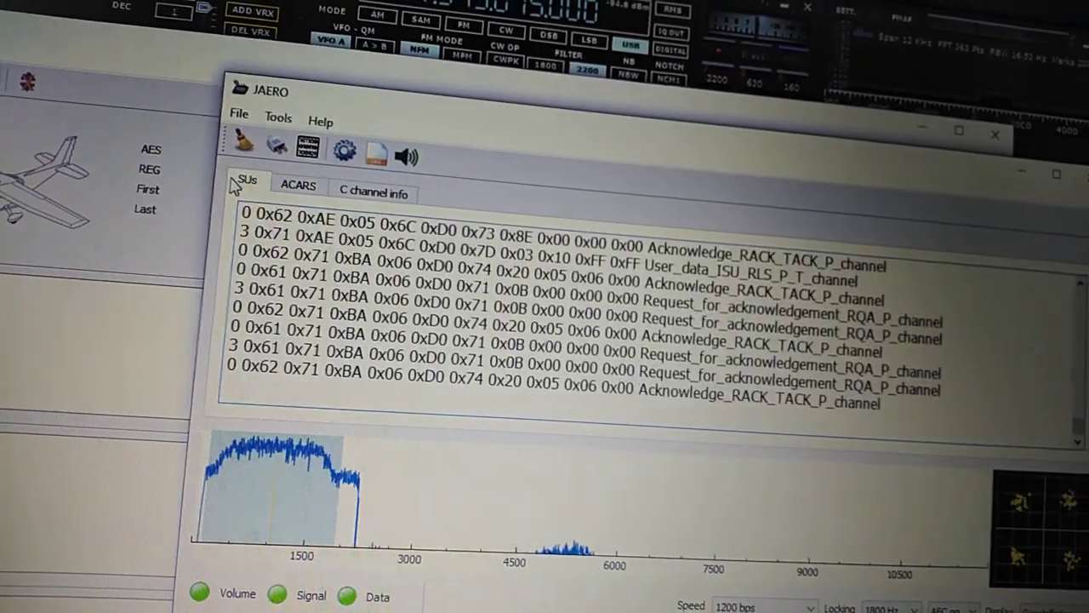